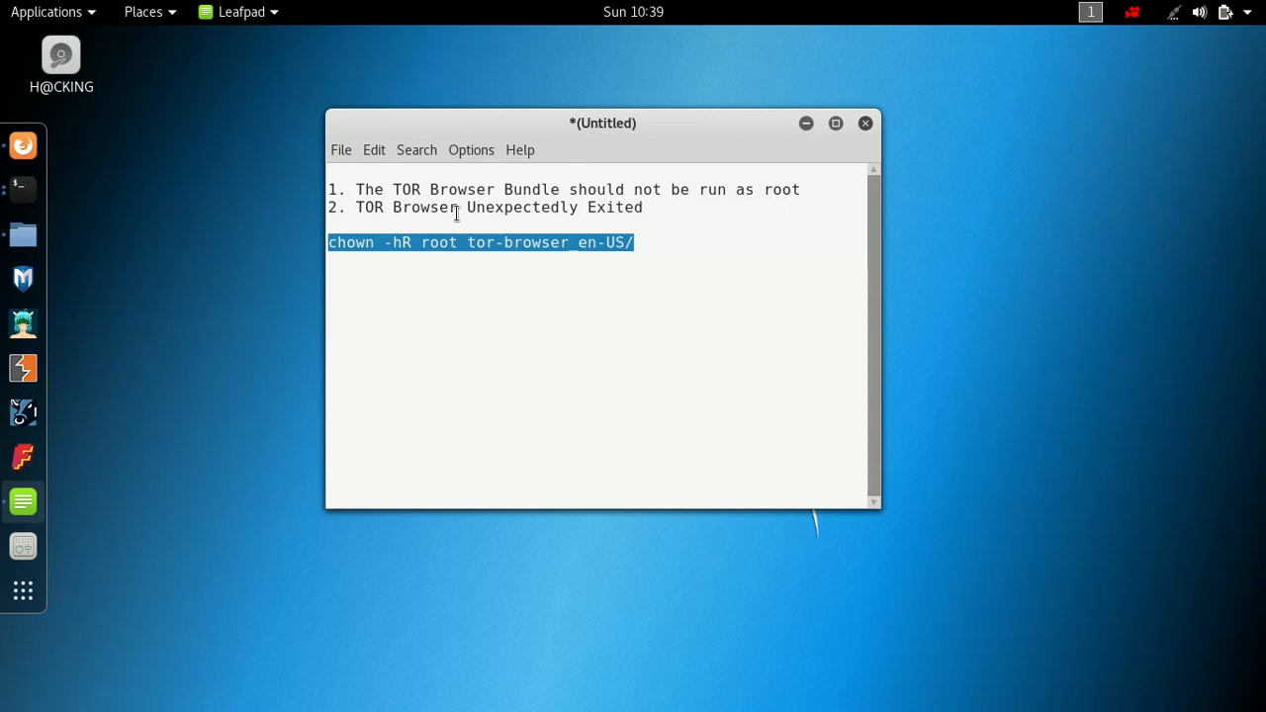
{"action": "mouse_move", "coordinate": [510, 189]}
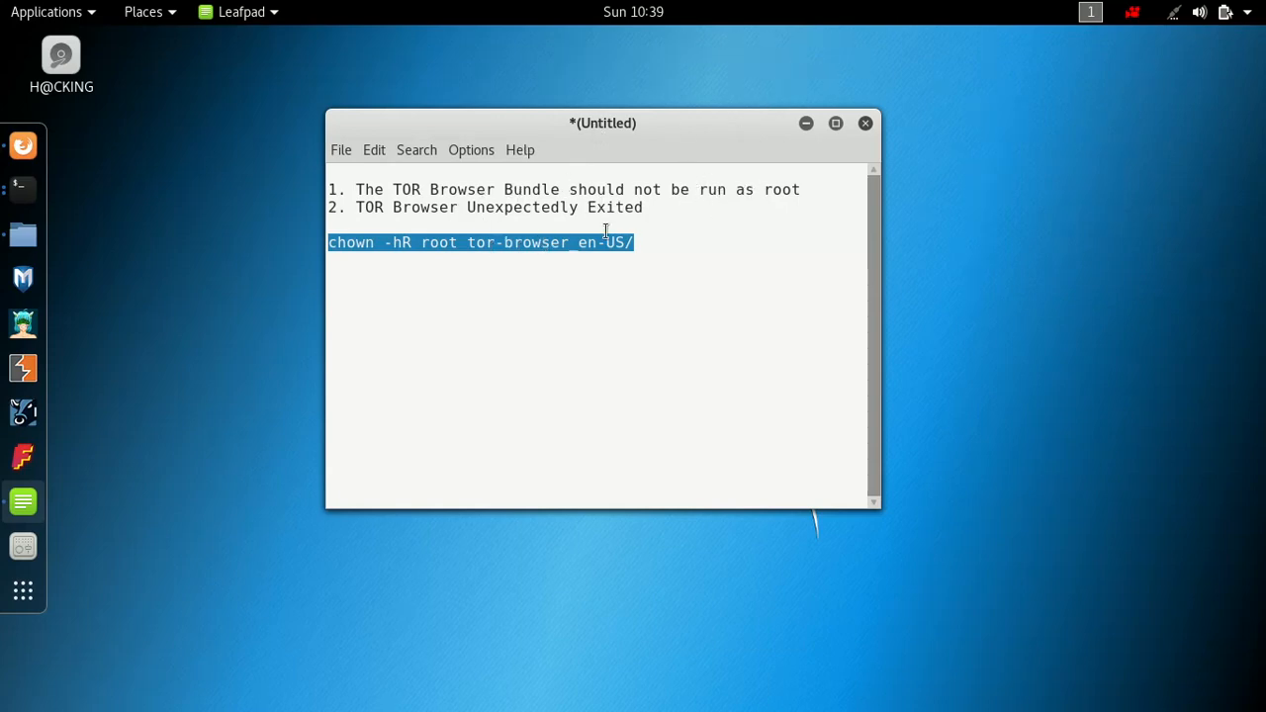
{"action": "mouse_move", "coordinate": [631, 218]}
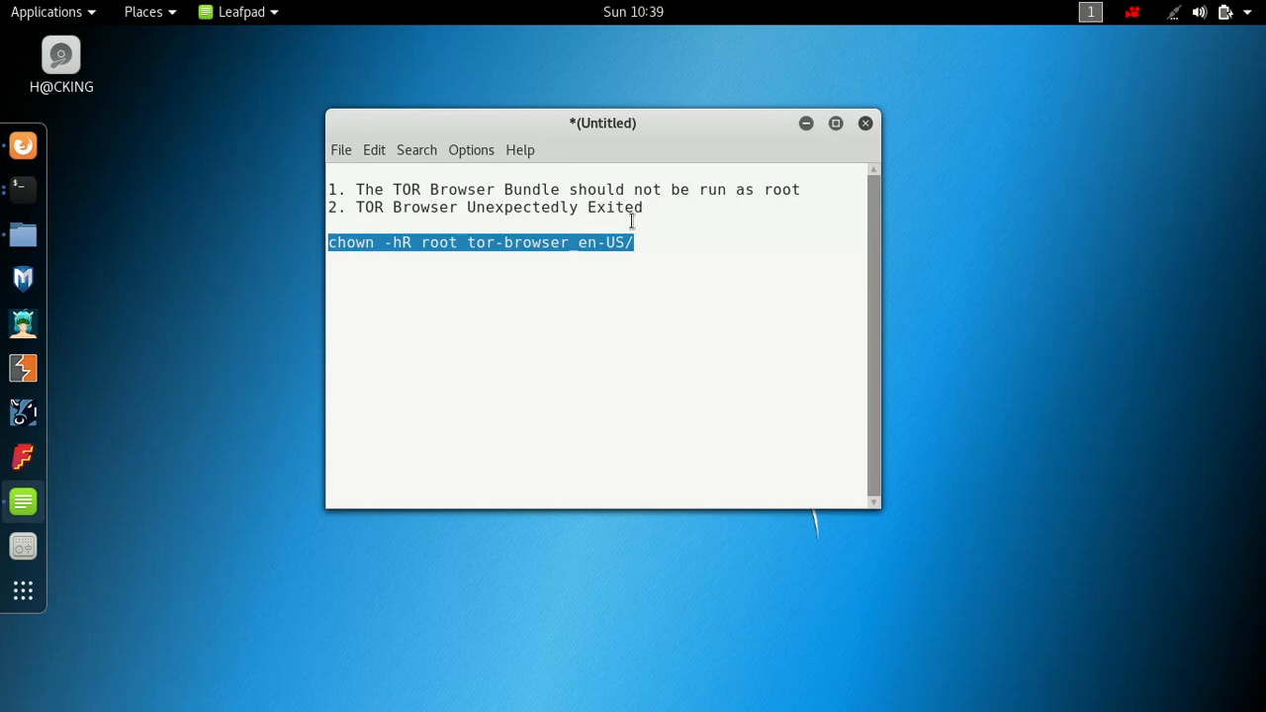
{"action": "mouse_move", "coordinate": [639, 131]}
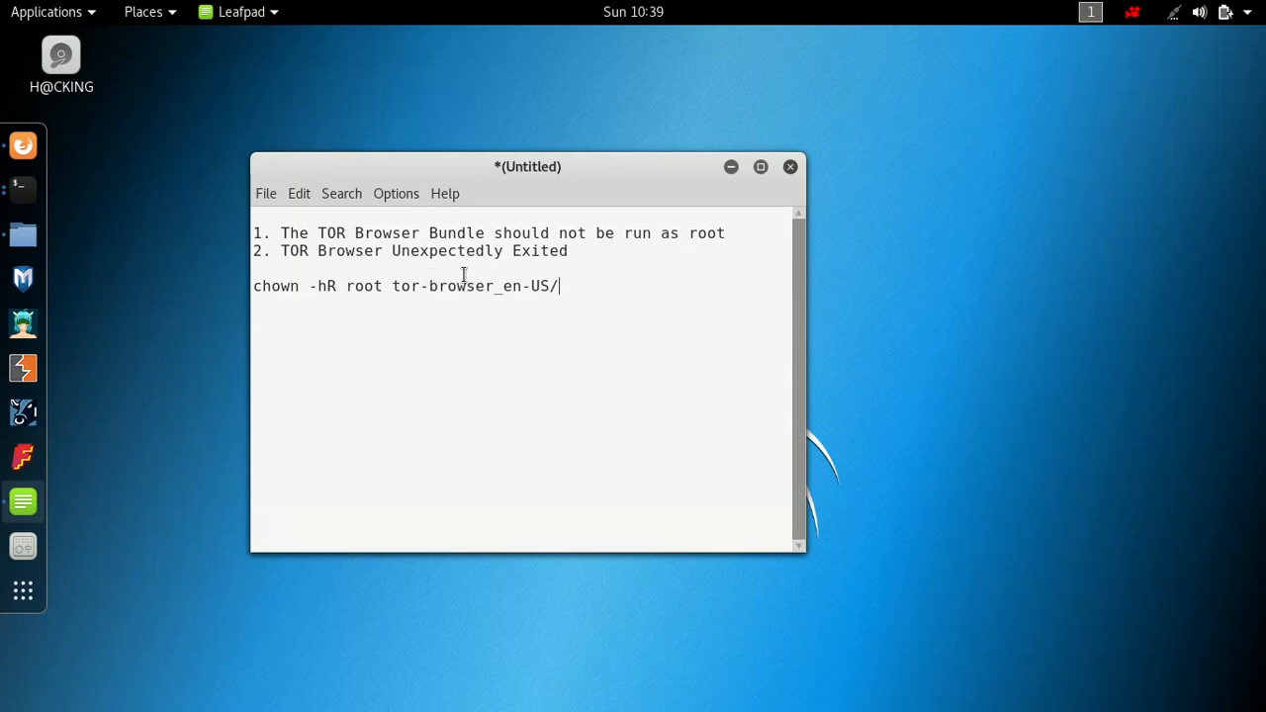
{"action": "mouse_move", "coordinate": [760, 166]}
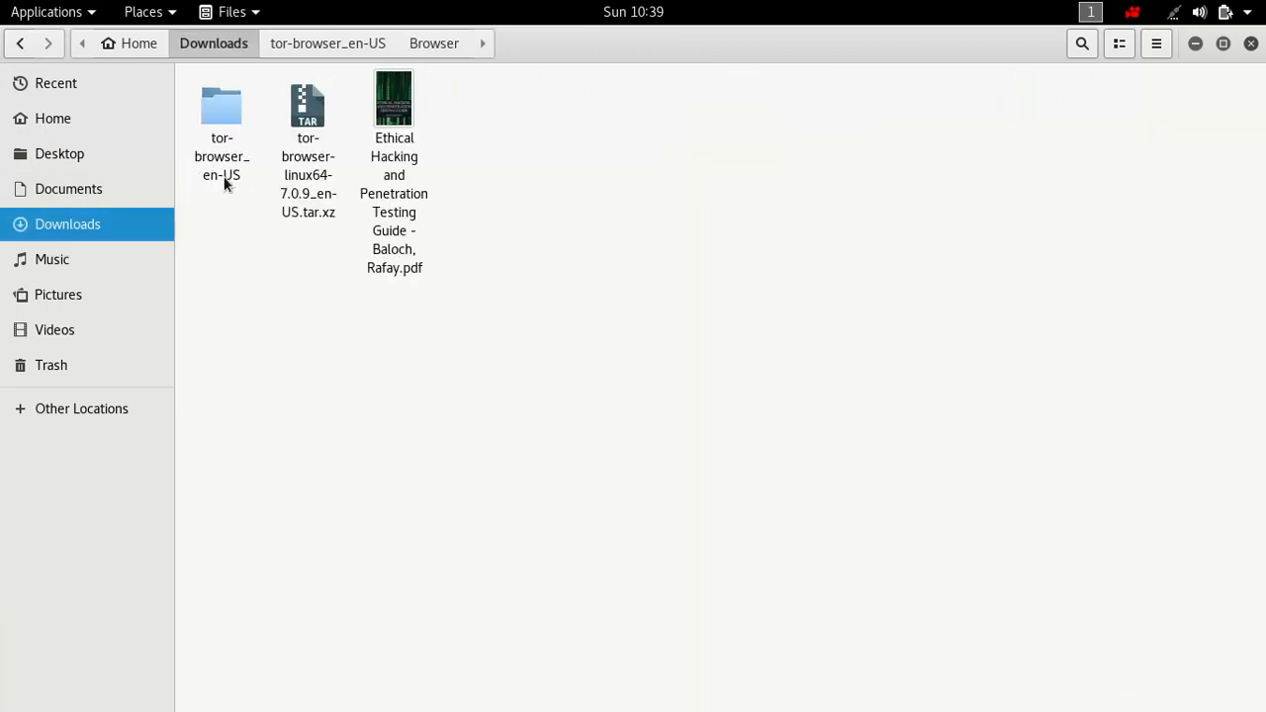
- From Downloads, open tor-browser_en-US and then its Browser folder
{"action": "double_click", "coordinate": [221, 109]}
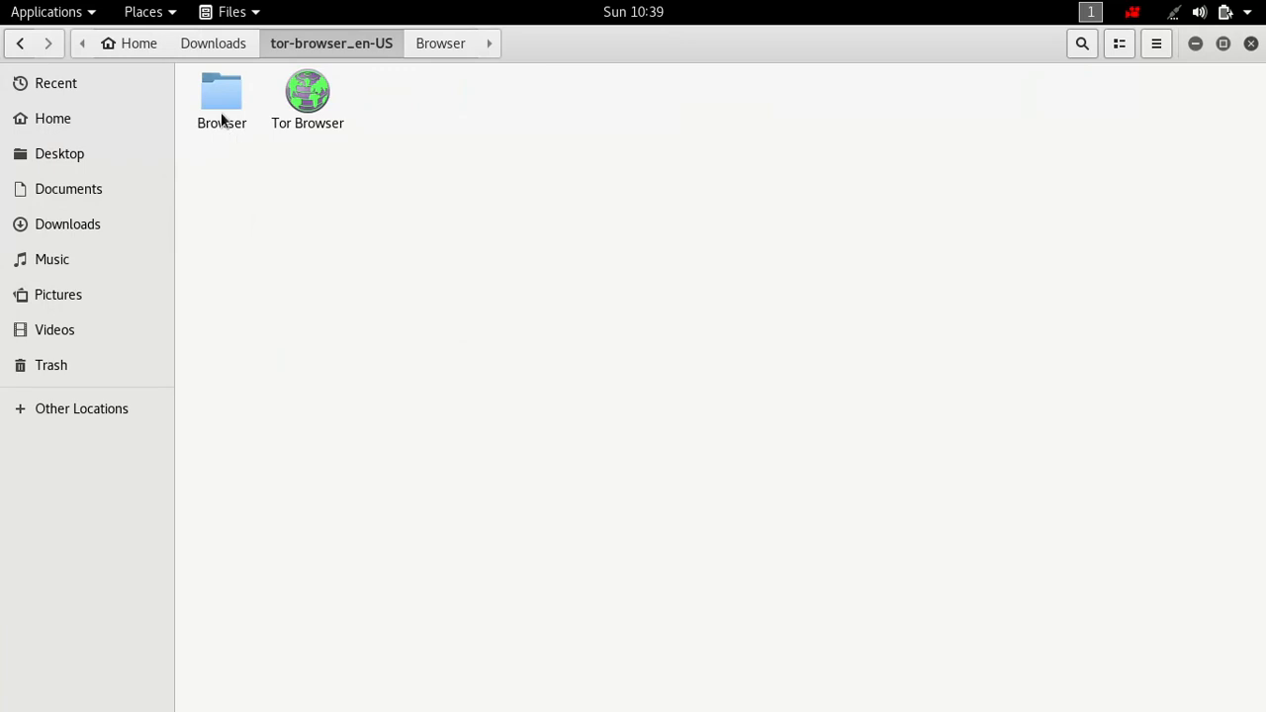
{"action": "double_click", "coordinate": [221, 94]}
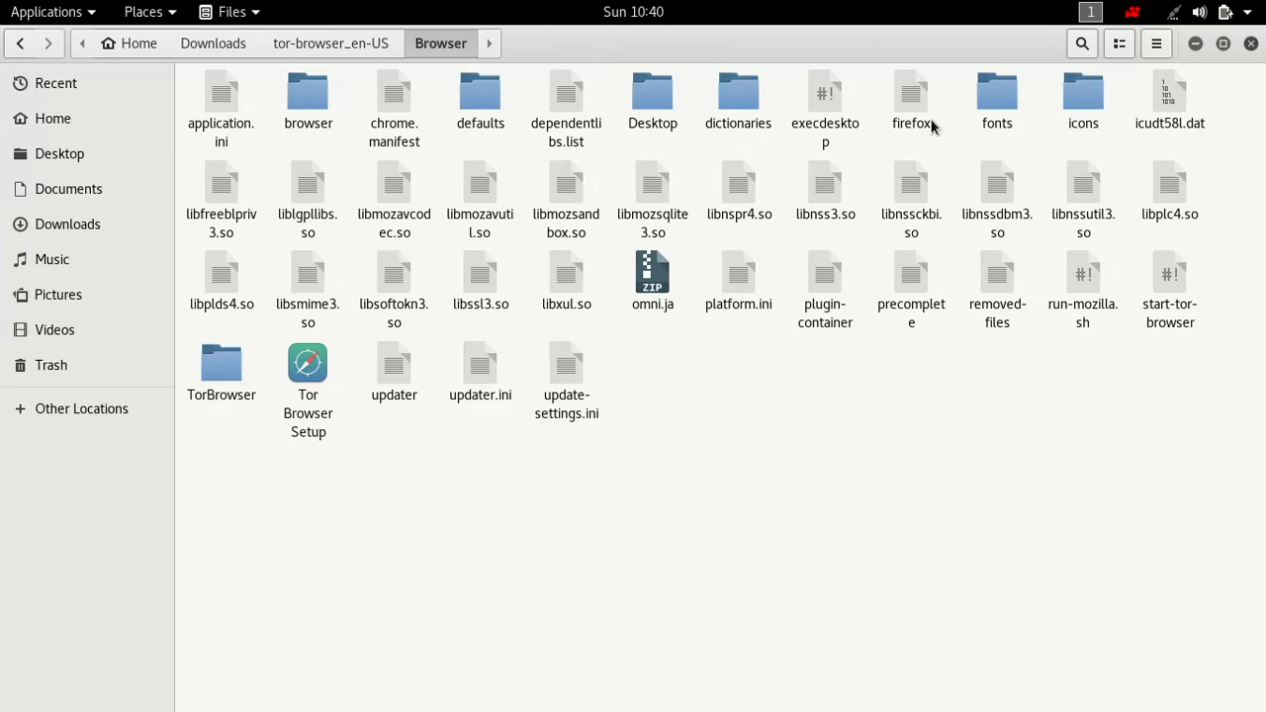
{"action": "mouse_move", "coordinate": [1169, 276]}
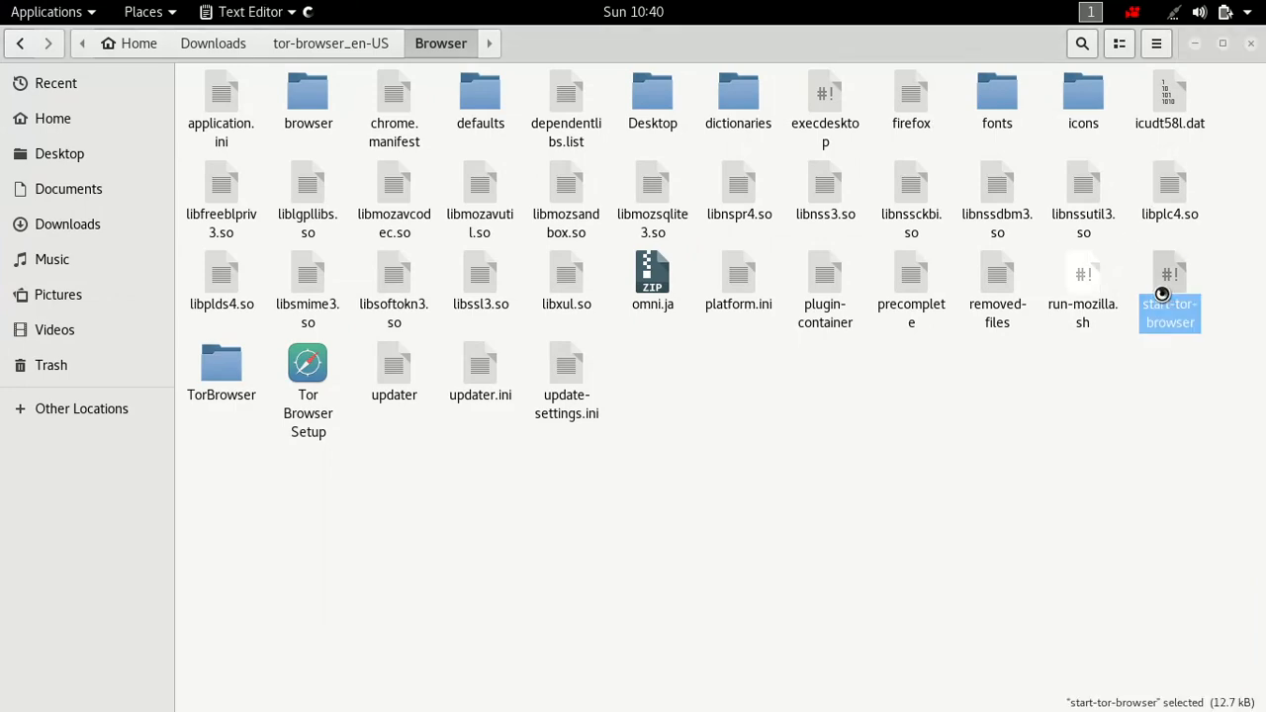
- Edit start-tor-browser so the id -u check uses -eq 1, then save and close
{"action": "double_click", "coordinate": [1167, 291]}
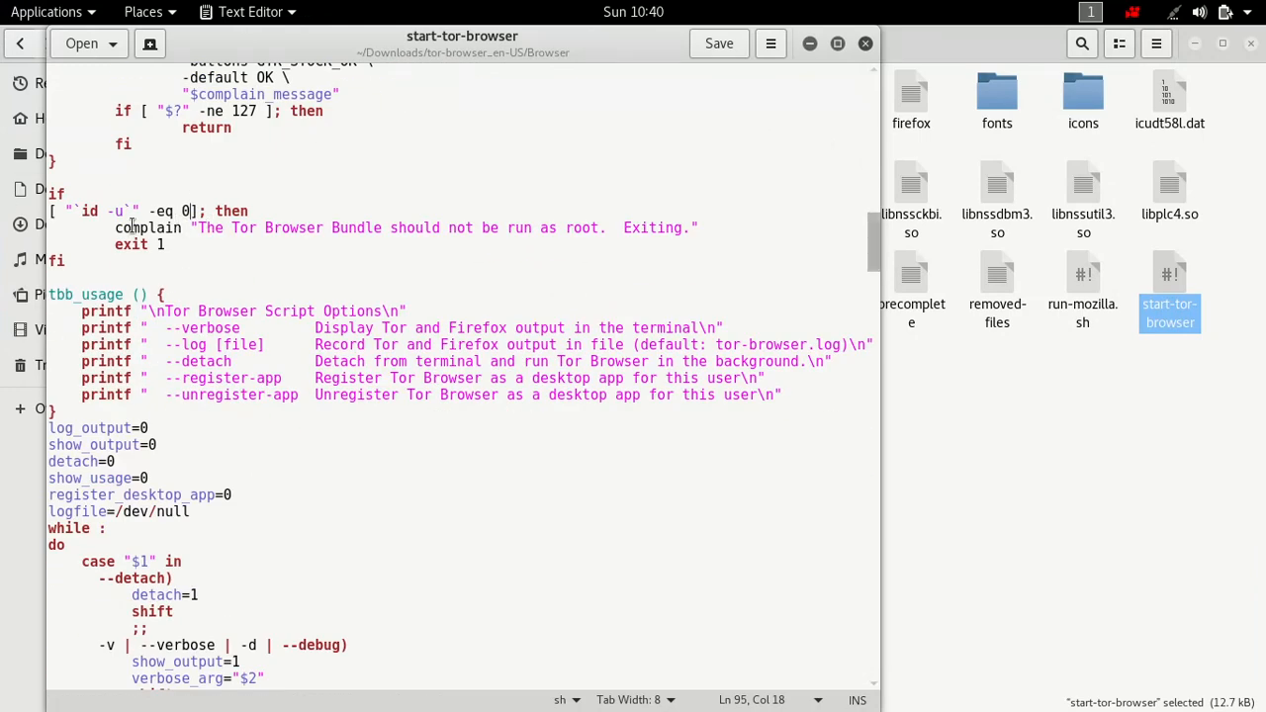
{"action": "mouse_move", "coordinate": [455, 190]}
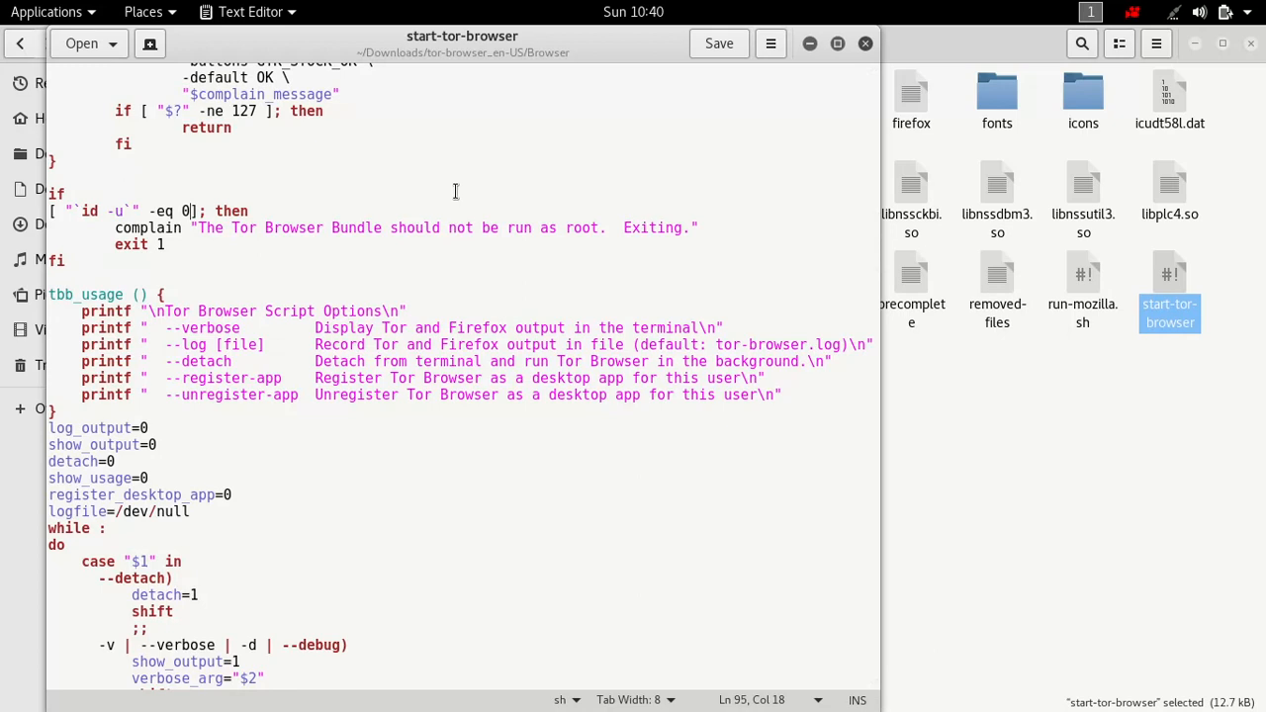
{"action": "type", "text": "1"}
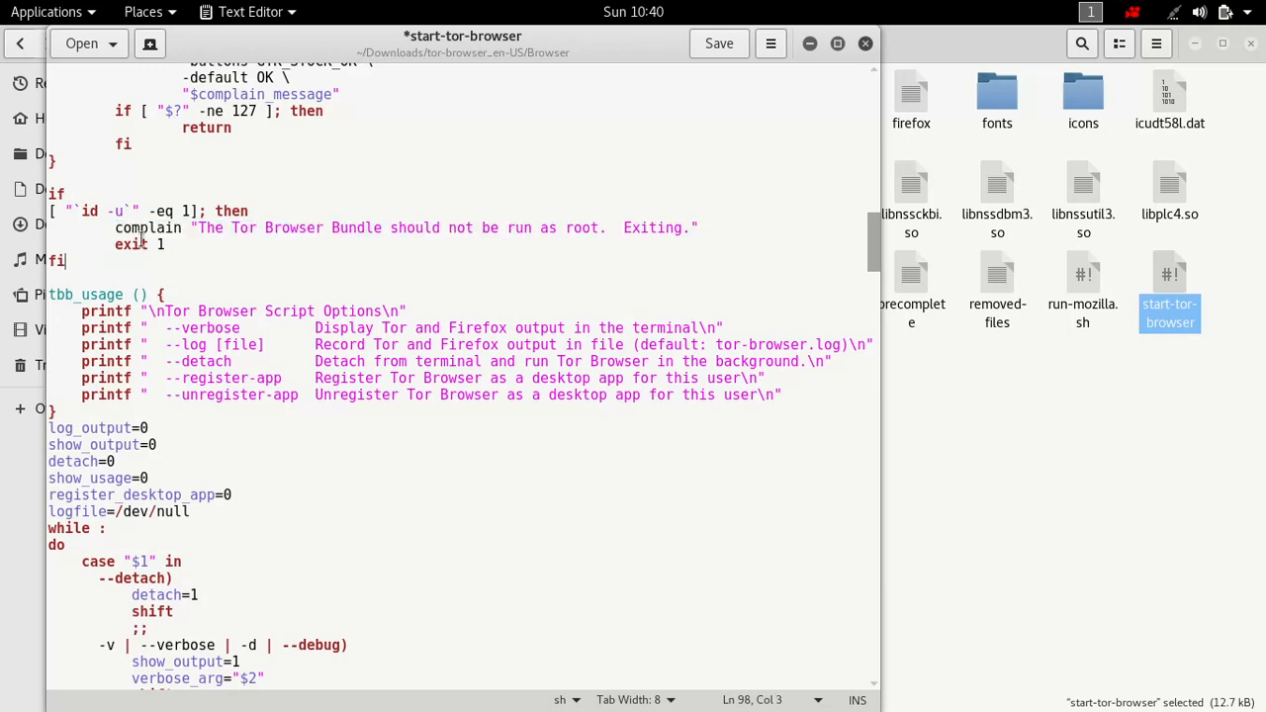
{"action": "left_click", "coordinate": [719, 43]}
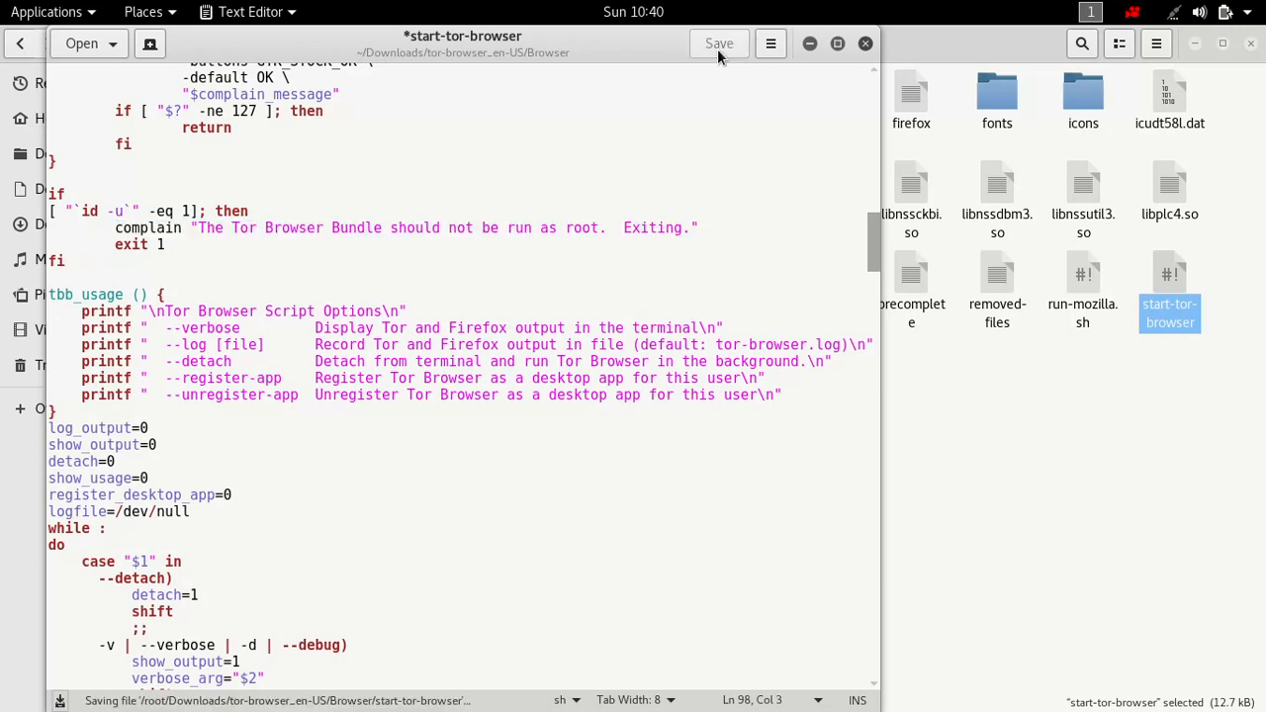
{"action": "left_click", "coordinate": [719, 43]}
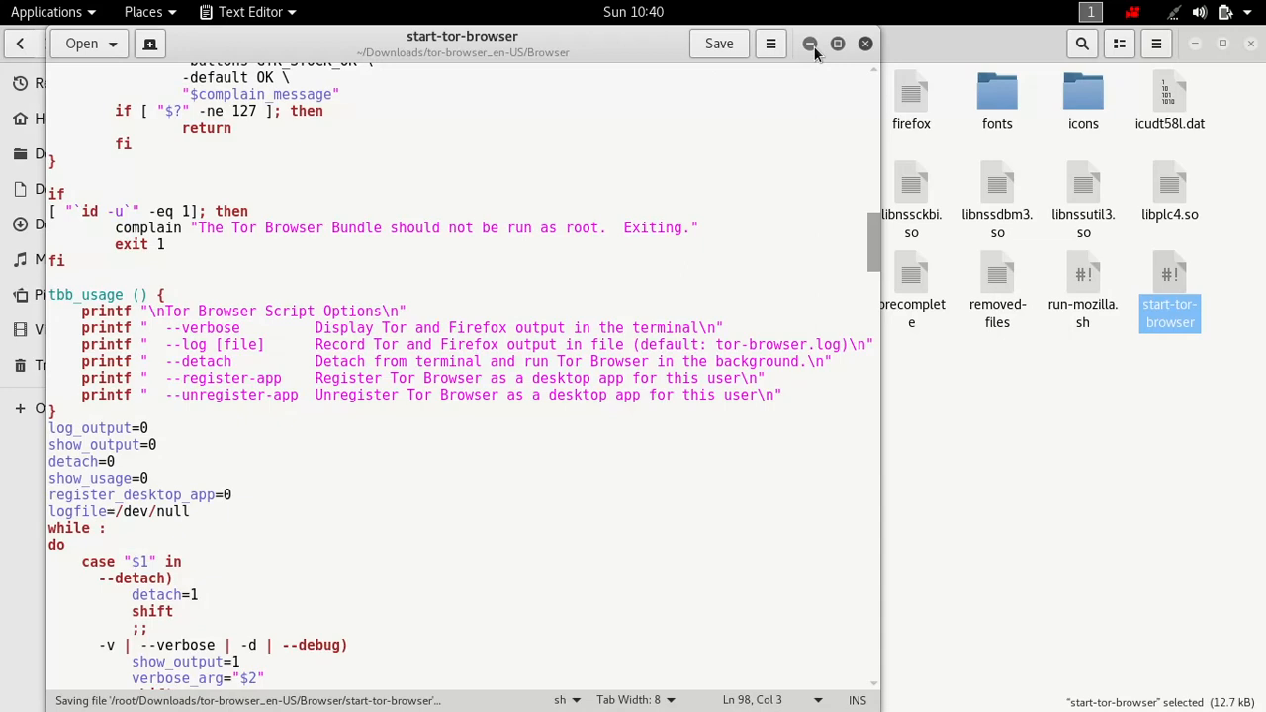
{"action": "mouse_move", "coordinate": [864, 43]}
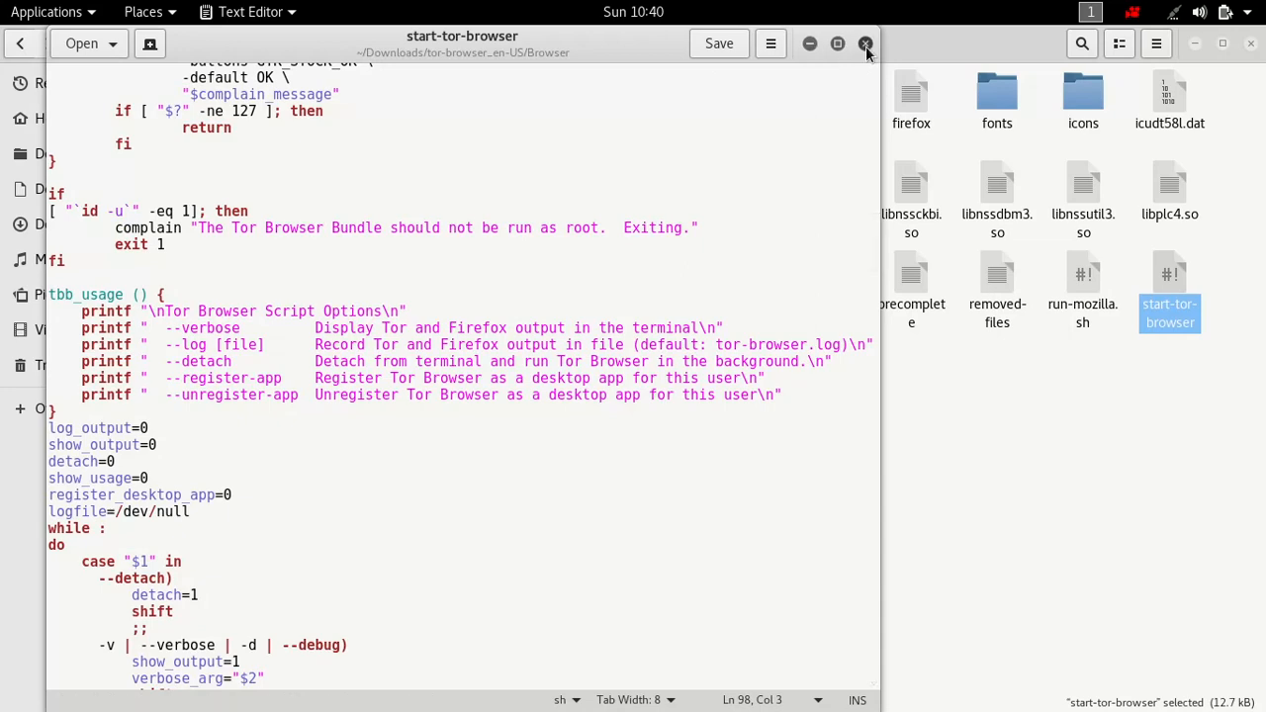
{"action": "left_click", "coordinate": [864, 44]}
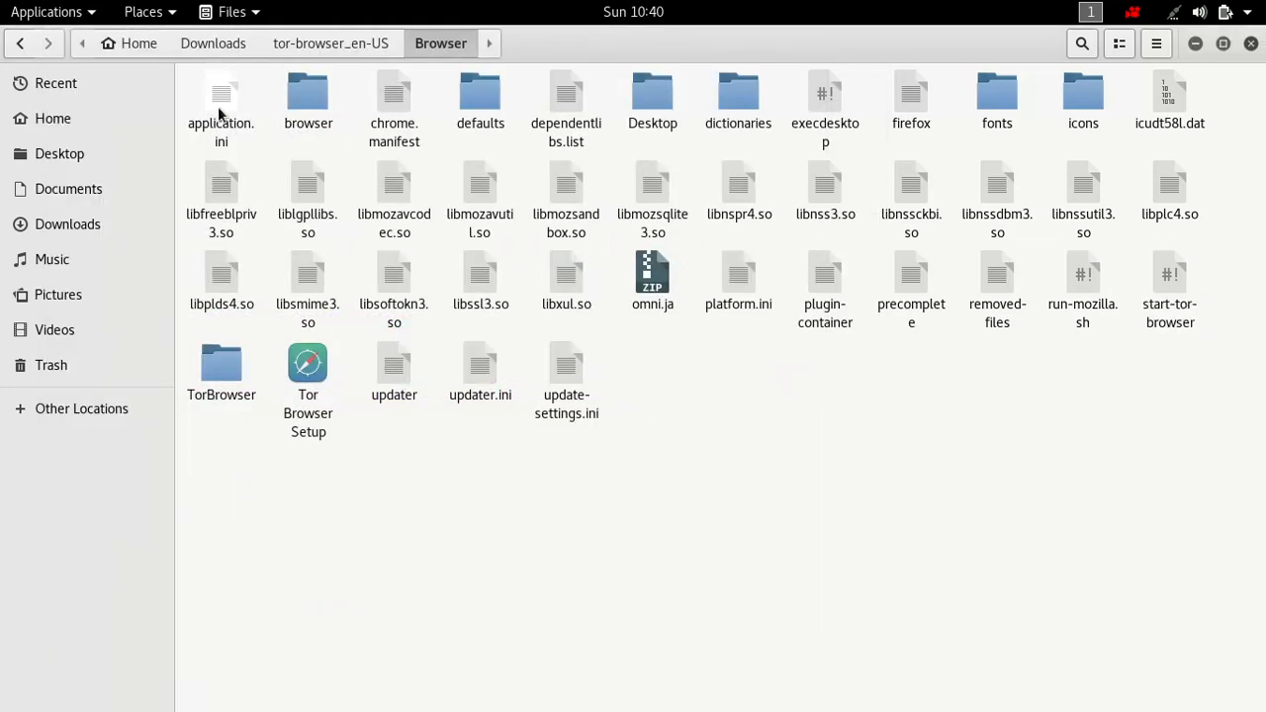
- Return to Downloads and open a terminal in that folder
{"action": "left_click", "coordinate": [212, 42]}
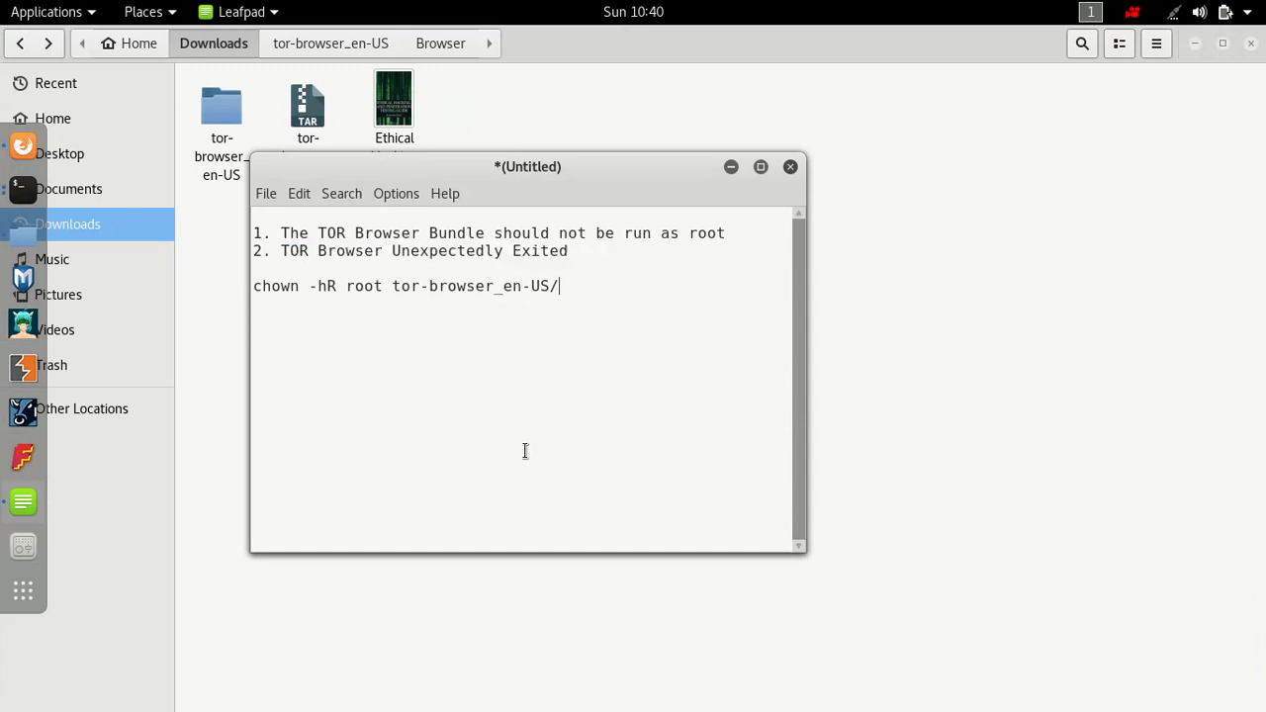
{"action": "mouse_move", "coordinate": [731, 170]}
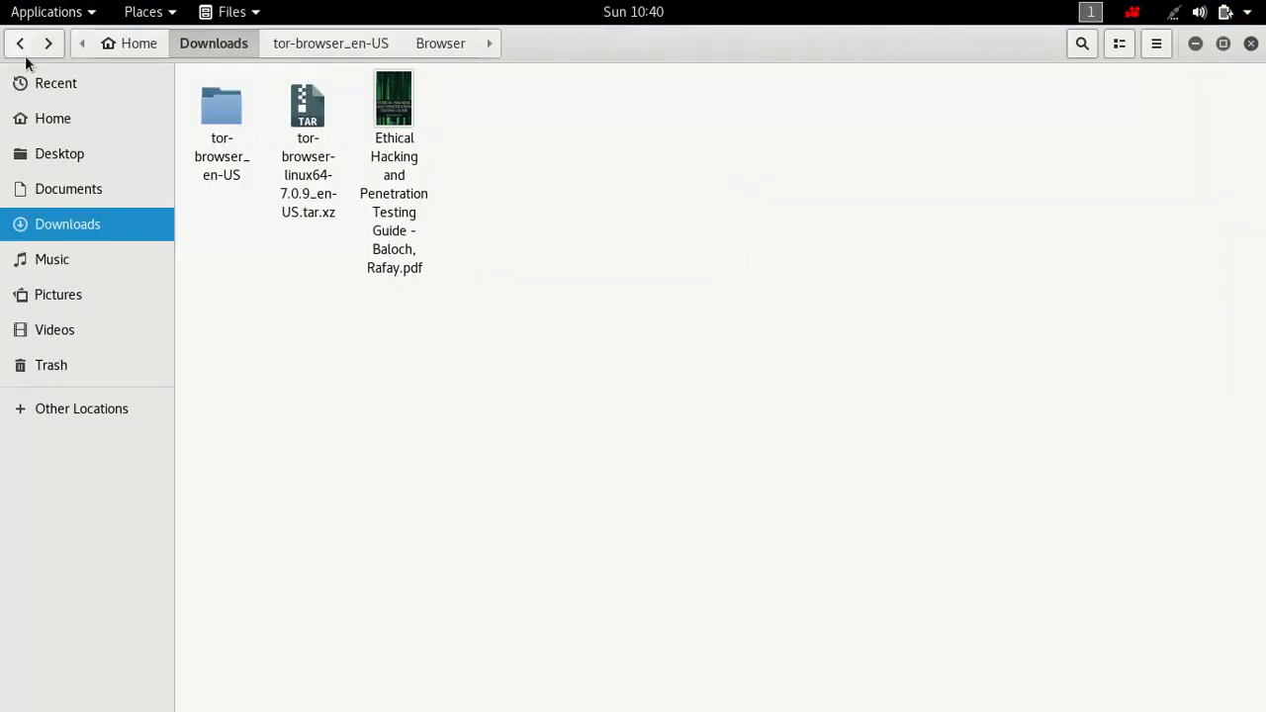
{"action": "left_click", "coordinate": [221, 113]}
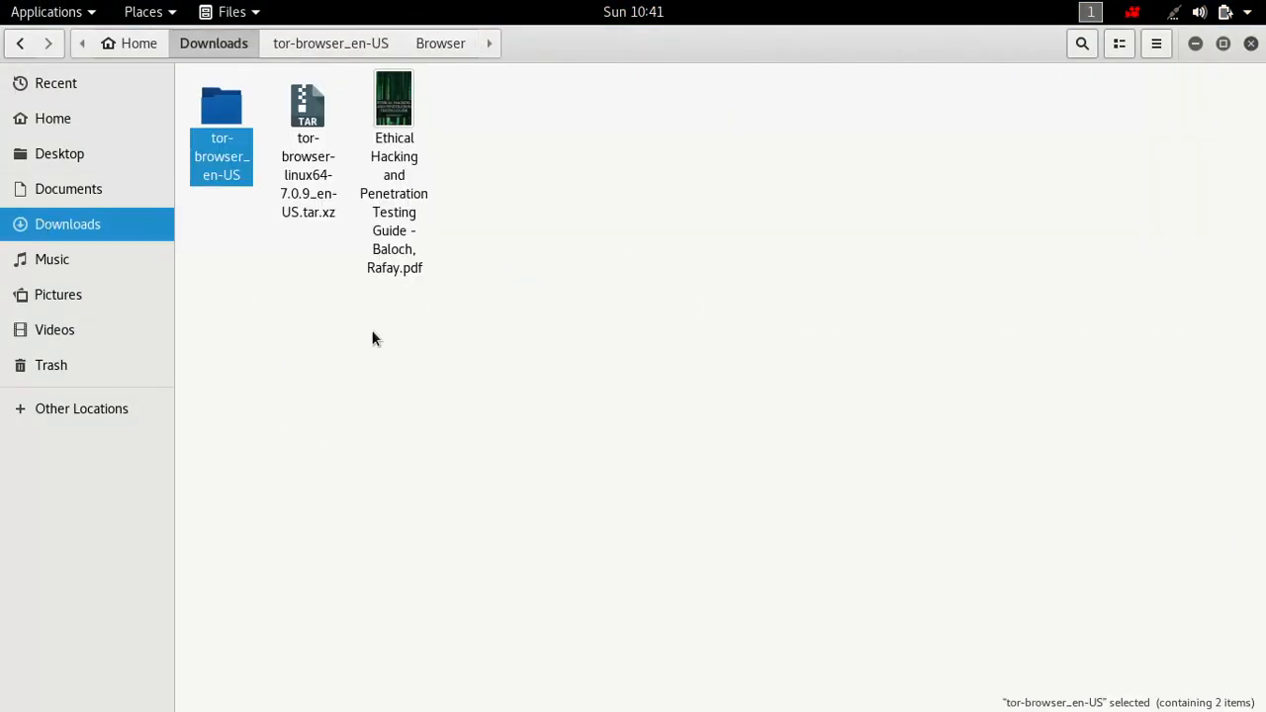
{"action": "right_click", "coordinate": [376, 339]}
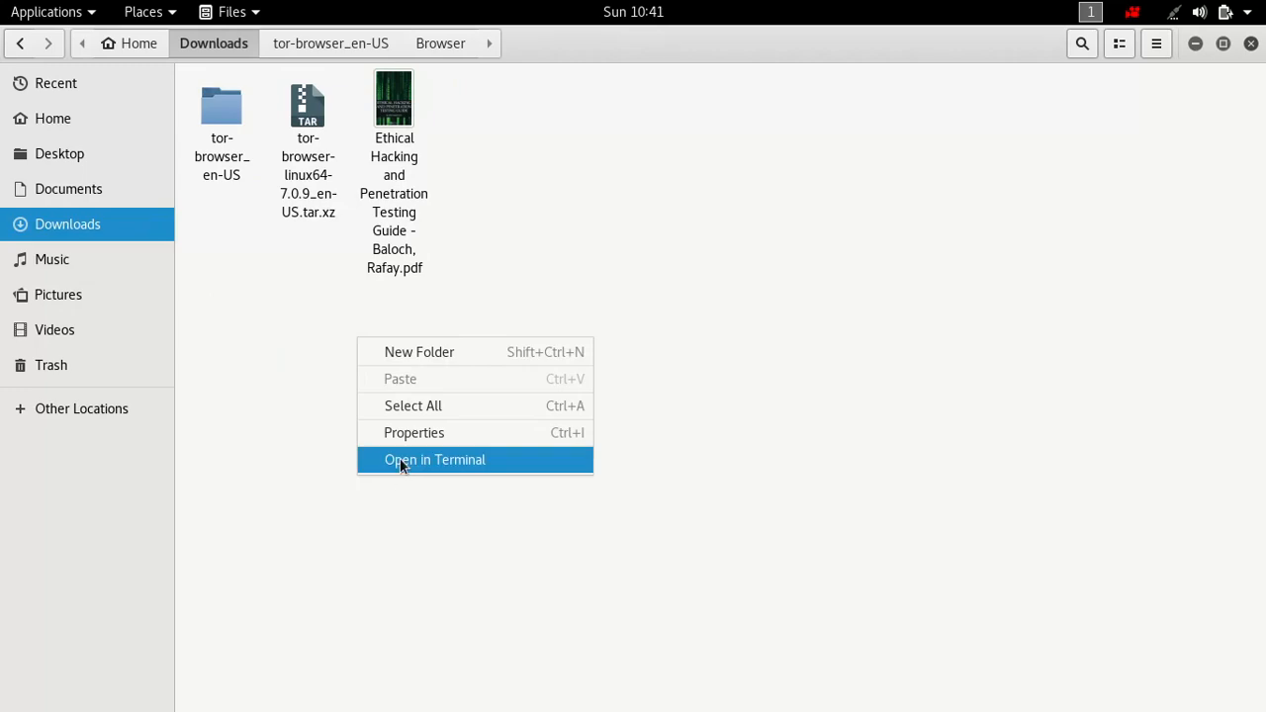
{"action": "left_click", "coordinate": [435, 459]}
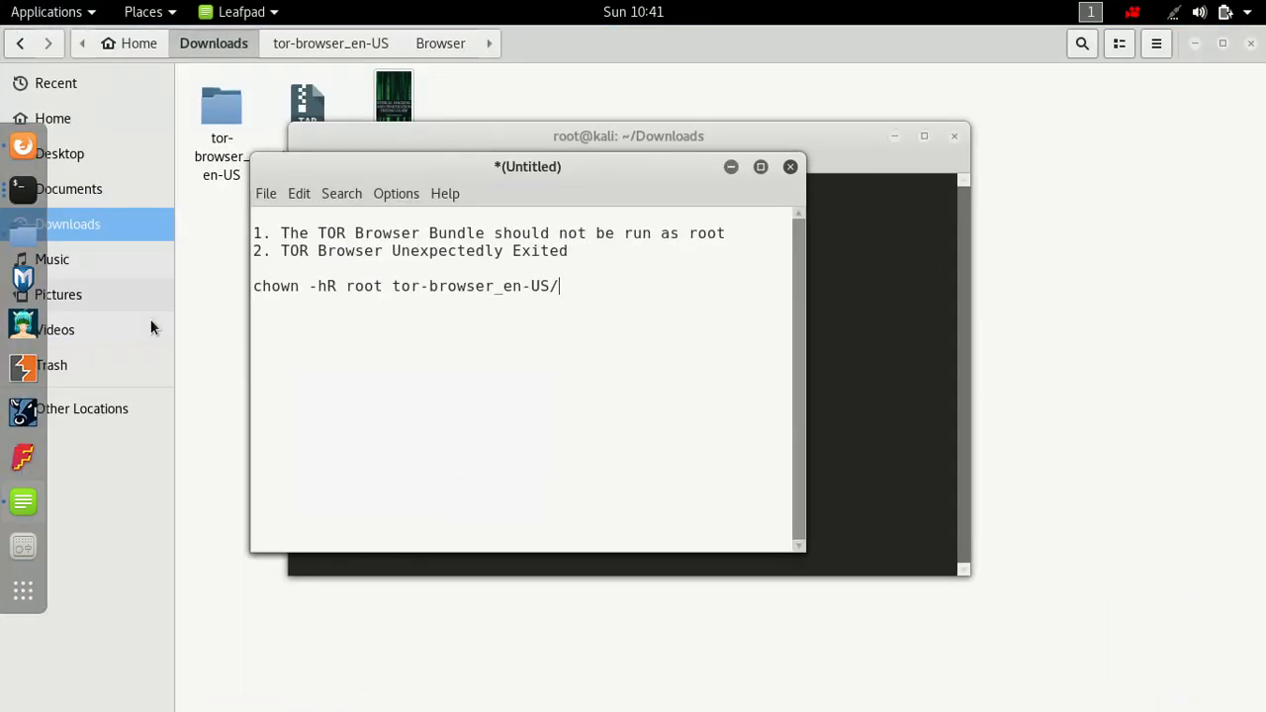
{"action": "mouse_move", "coordinate": [309, 333]}
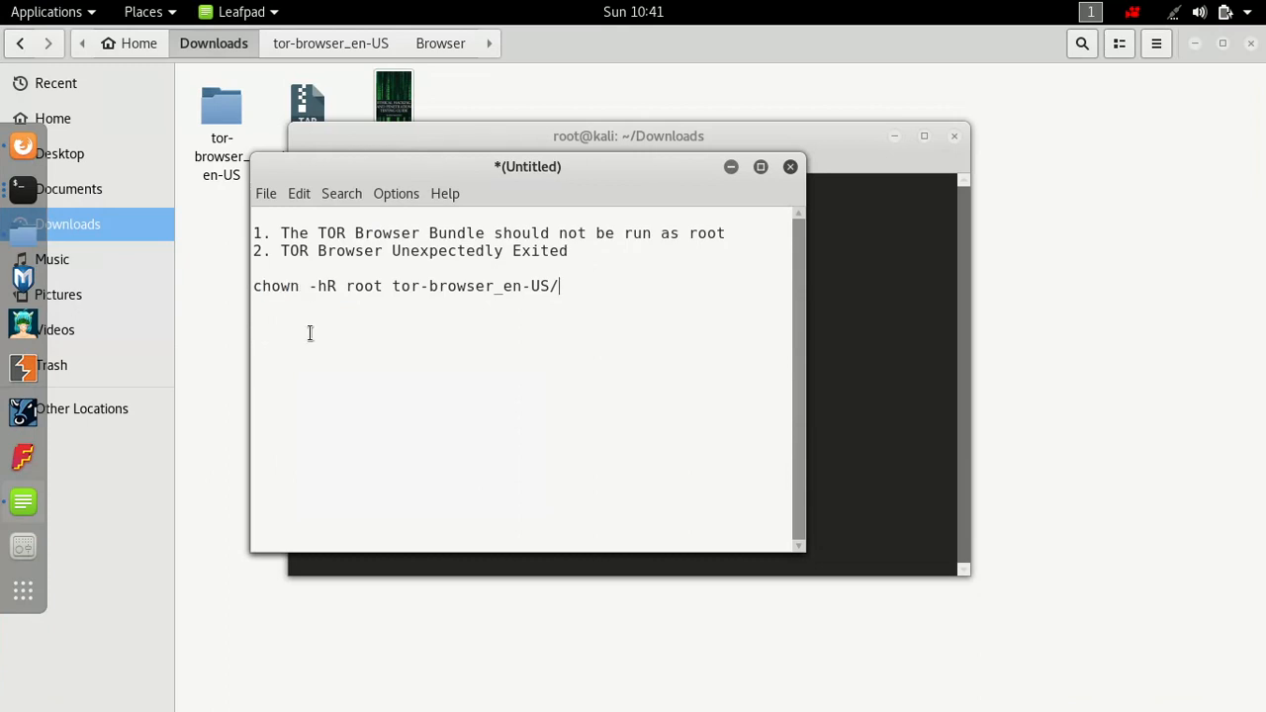
- Run 'chown -hR root tor-browser_en-US/' in the terminal, then launch Tor Browser
{"action": "triple_click", "coordinate": [405, 286]}
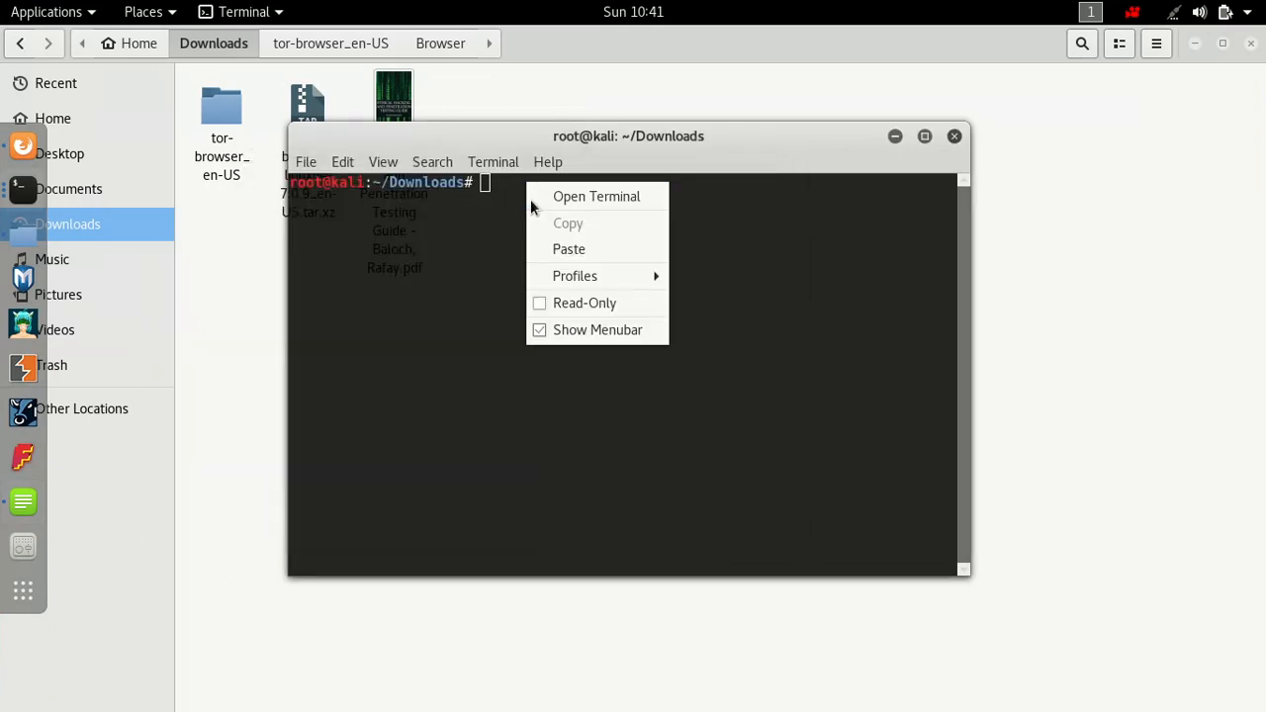
{"action": "type", "text": "chown -hR root tor-browser_en-US/"}
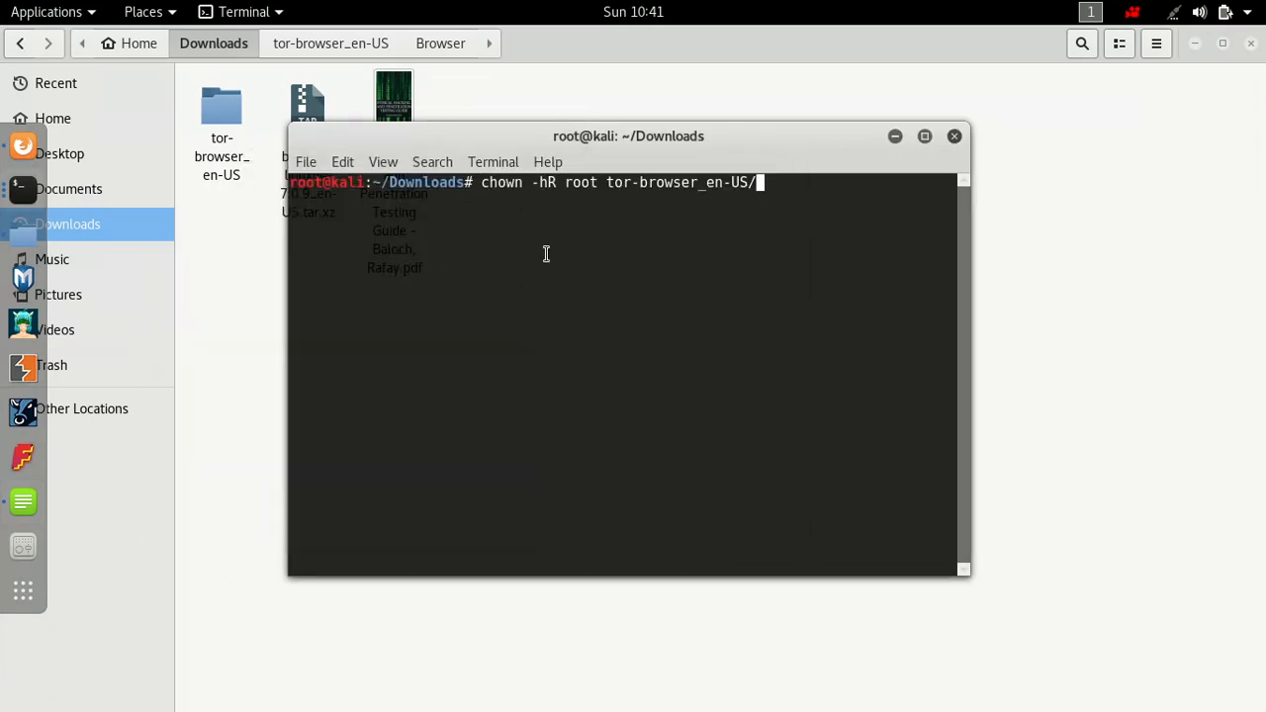
{"action": "key", "text": "Return"}
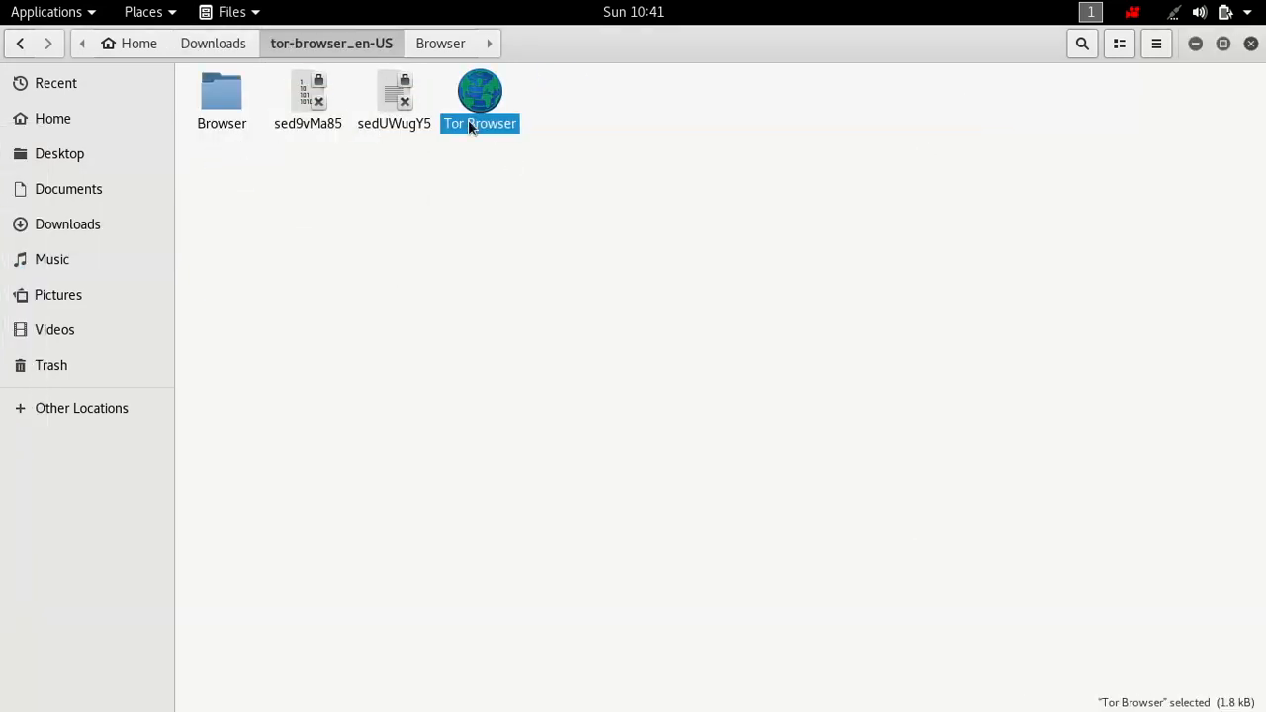
{"action": "key", "text": "Super"}
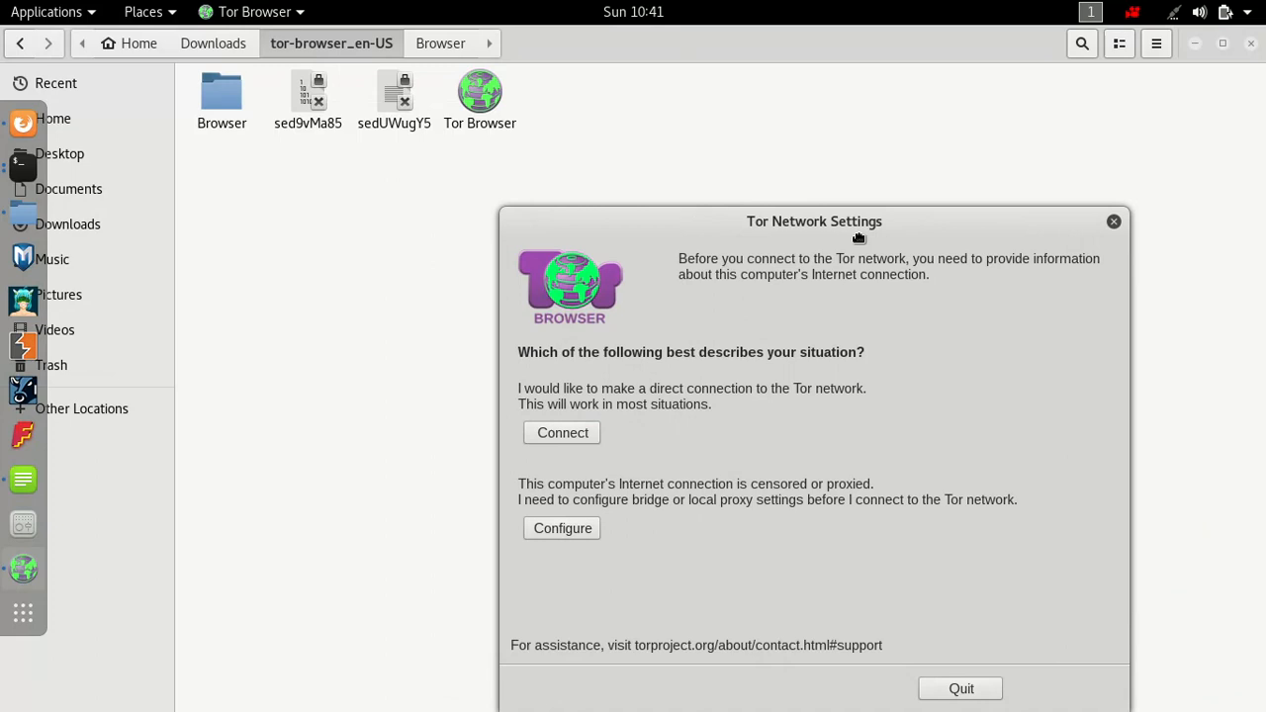
- Connect directly to the Tor network from Tor Network Settings
{"action": "left_click", "coordinate": [562, 433]}
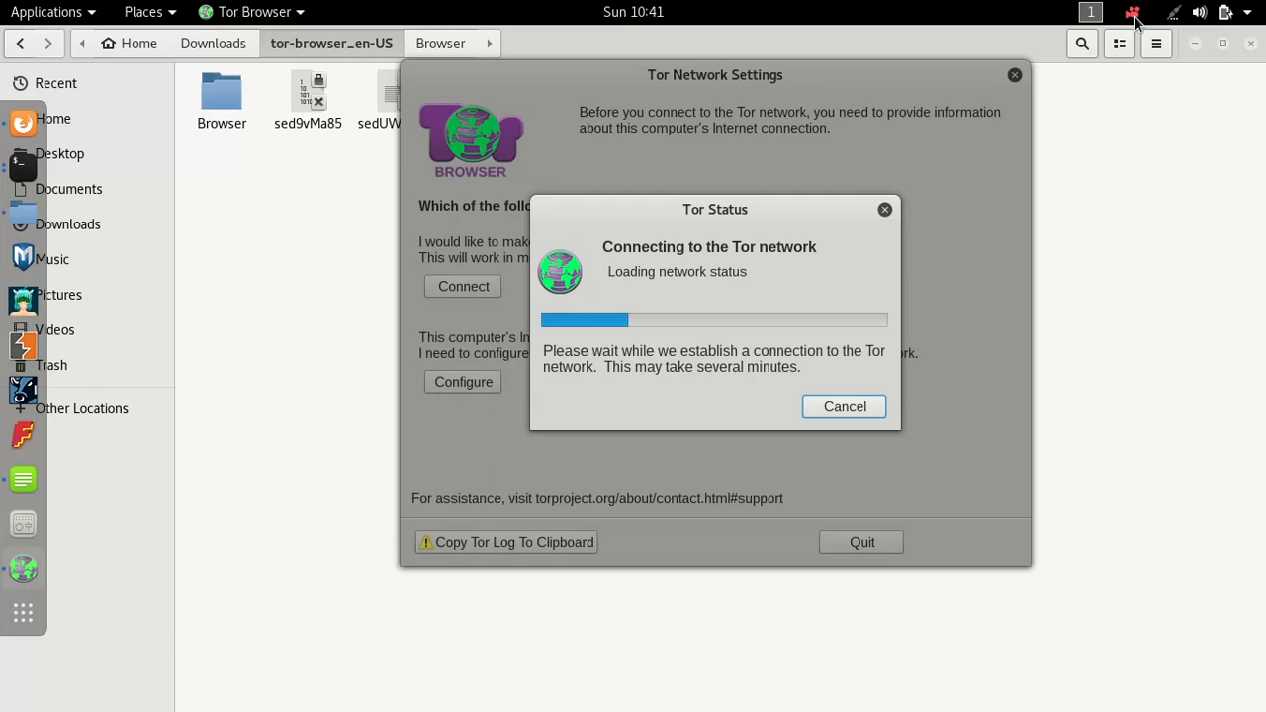
{"action": "left_click", "coordinate": [1130, 12]}
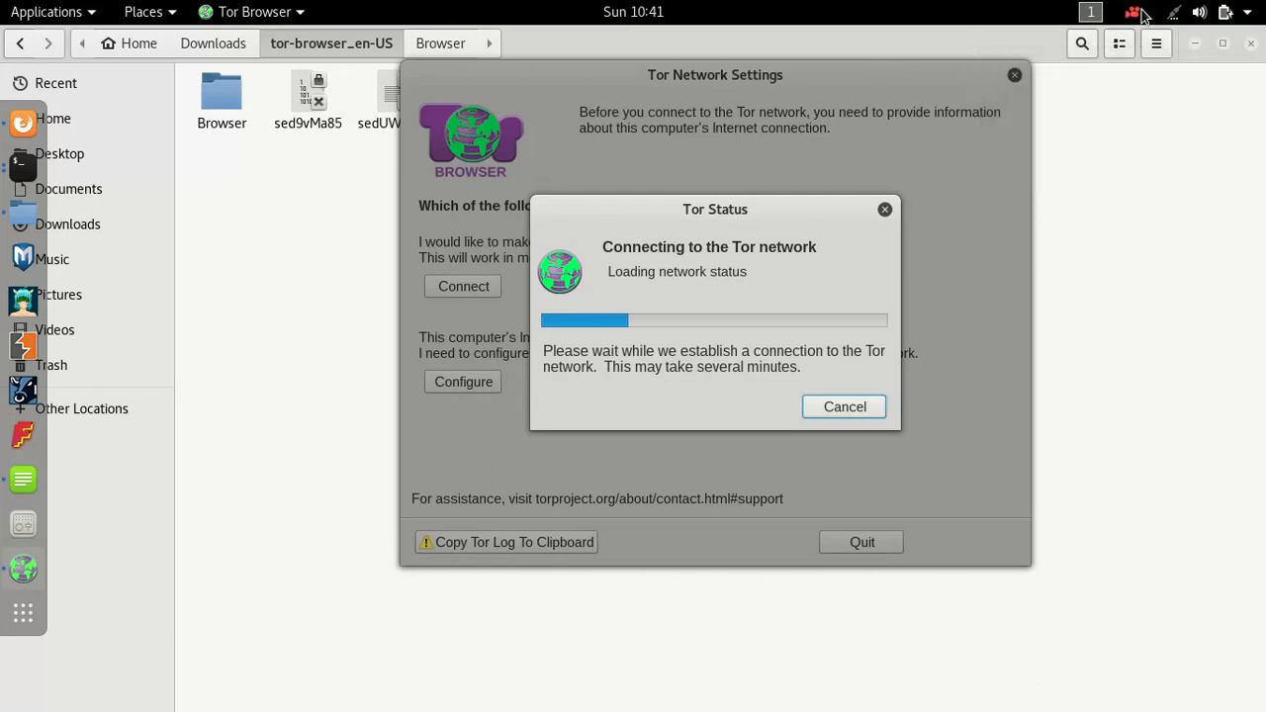
{"action": "left_click", "coordinate": [1133, 12]}
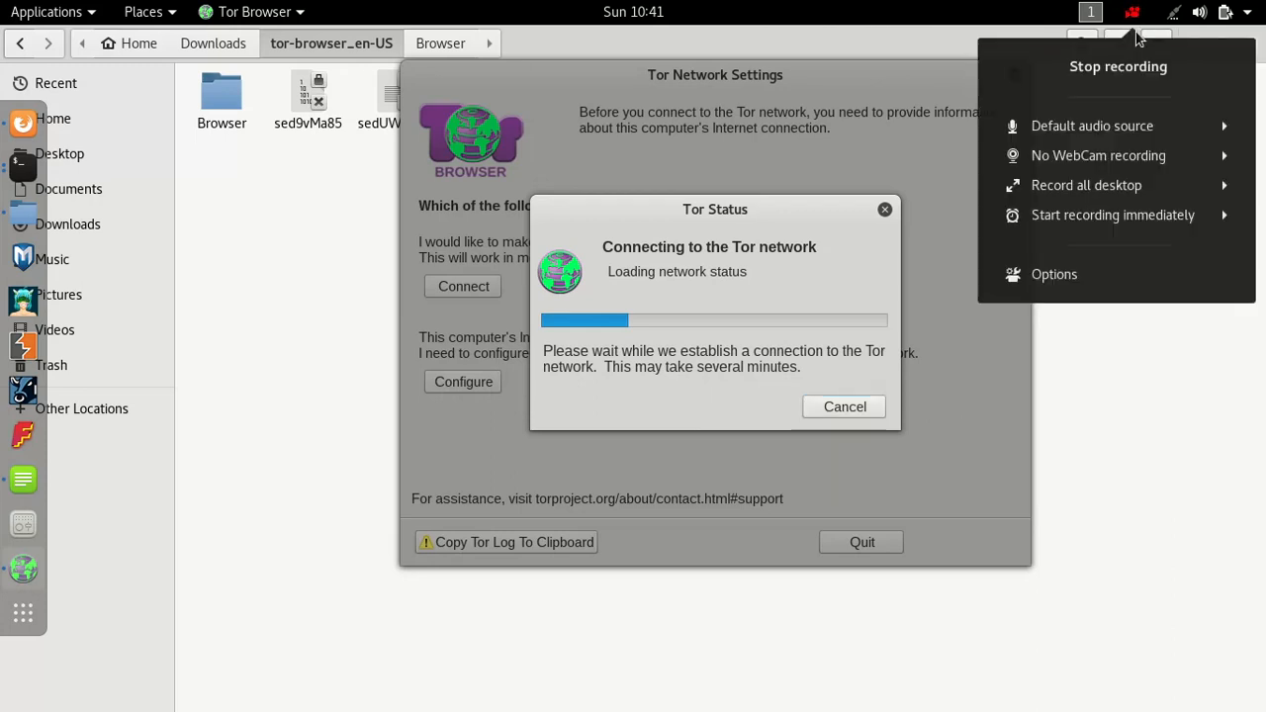
{"action": "mouse_move", "coordinate": [1118, 66]}
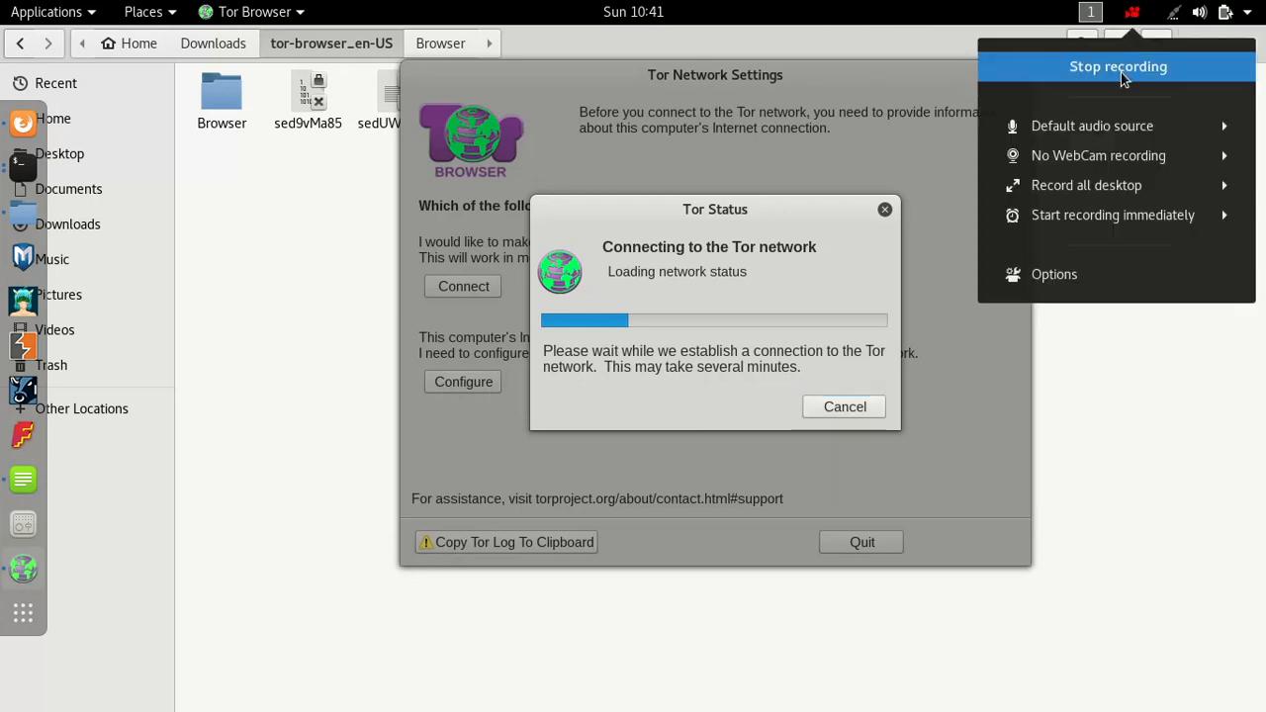